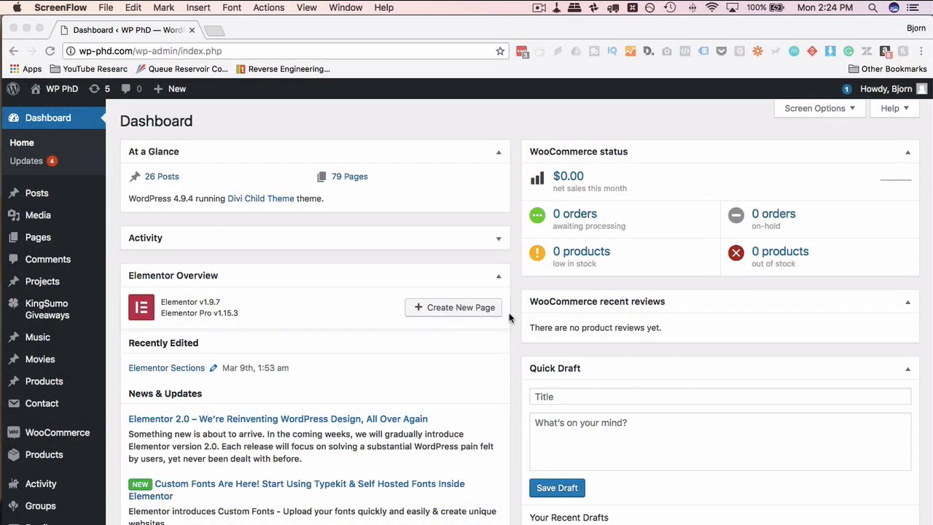
- Open the Plugins > Add New page from the admin sidebar
scroll(down, 3)
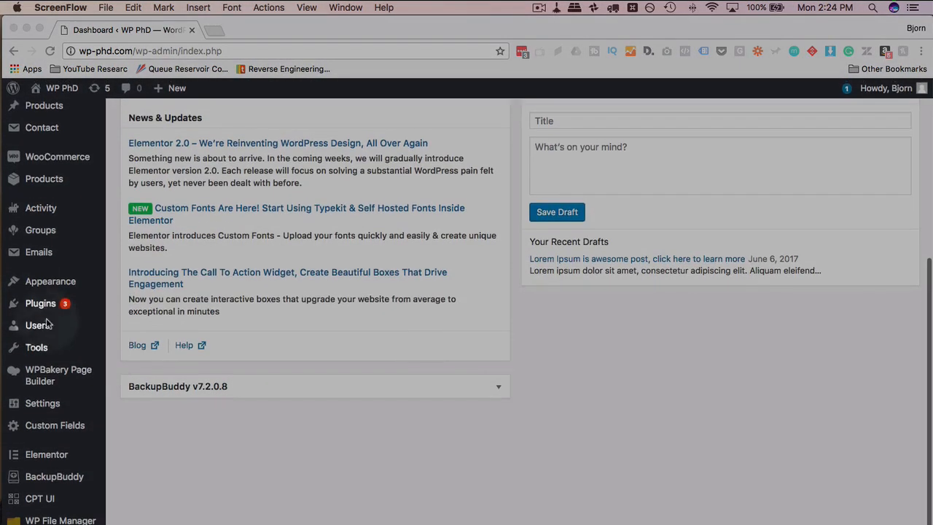
click(40, 303)
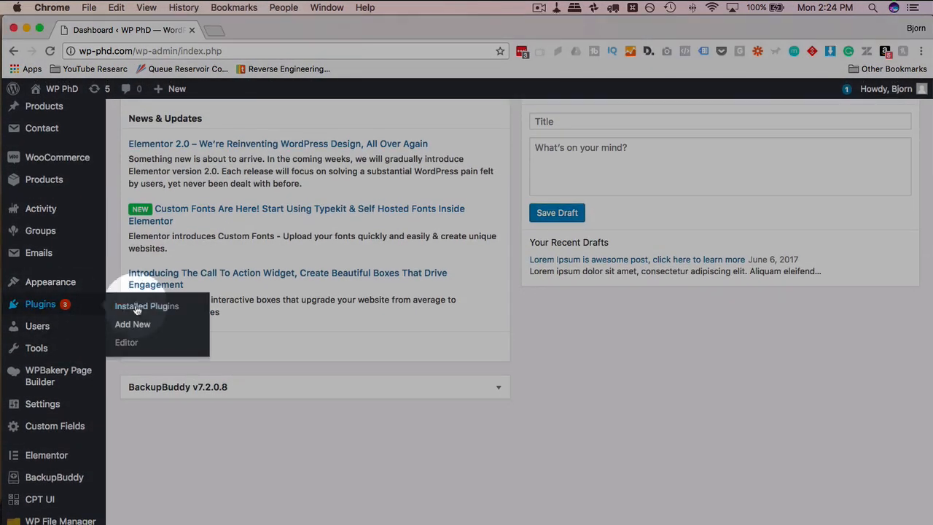
click(132, 324)
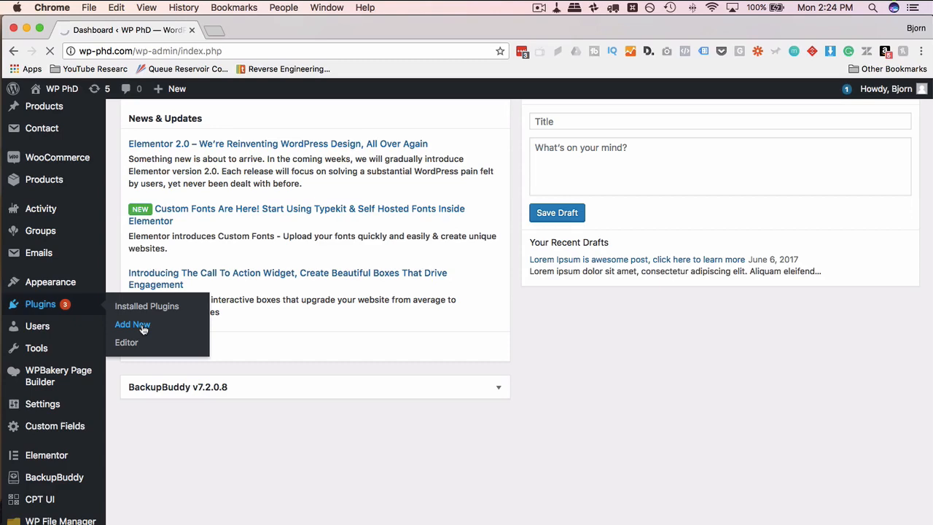
click(132, 324)
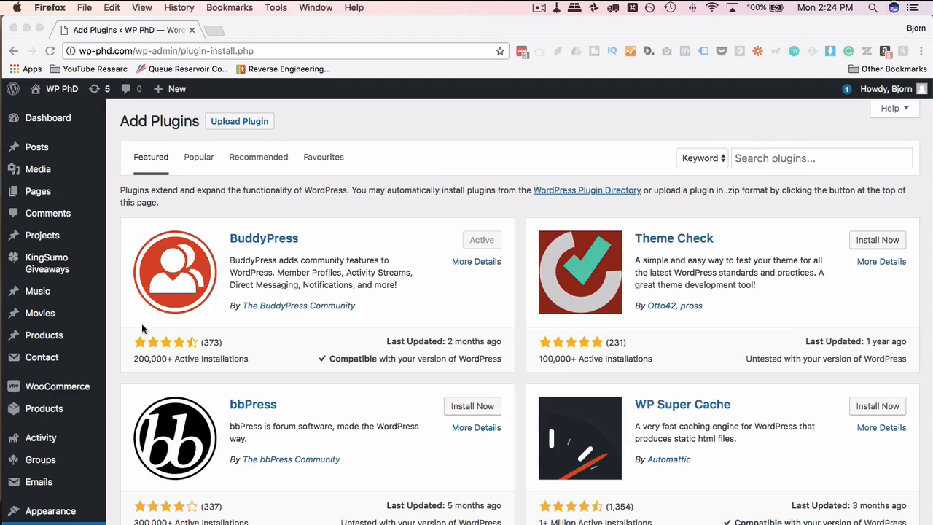
- Load wp-phd.com/wp-login.php in Firefox, then return to the Add Plugins page
click(227, 26)
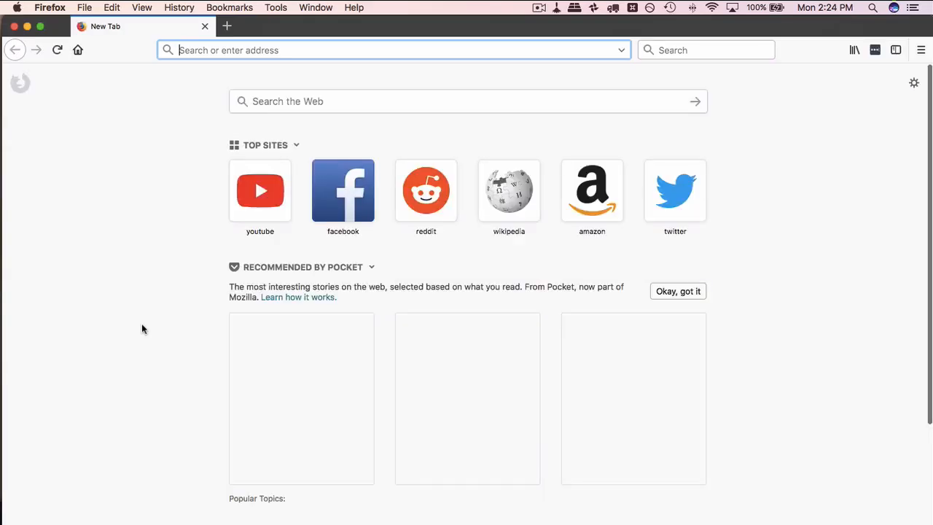
text(wp-phd.)
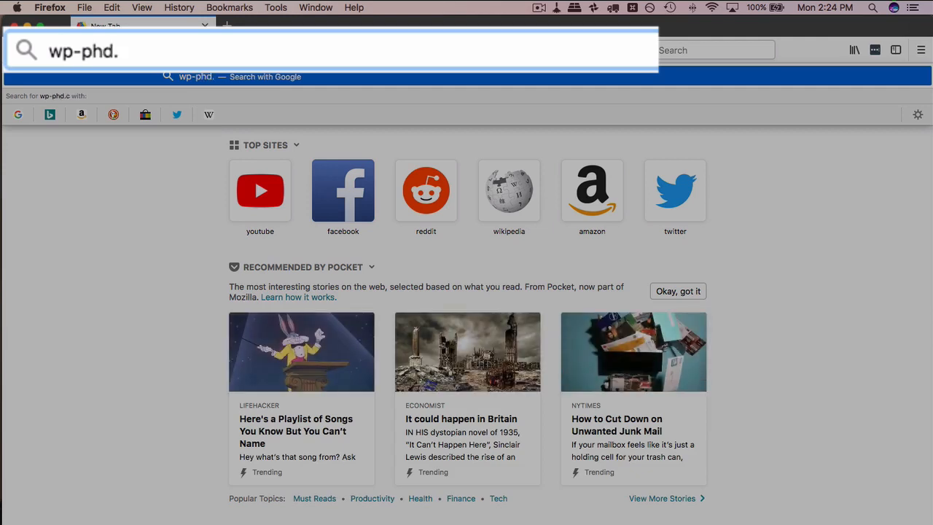
text(com/wpl)
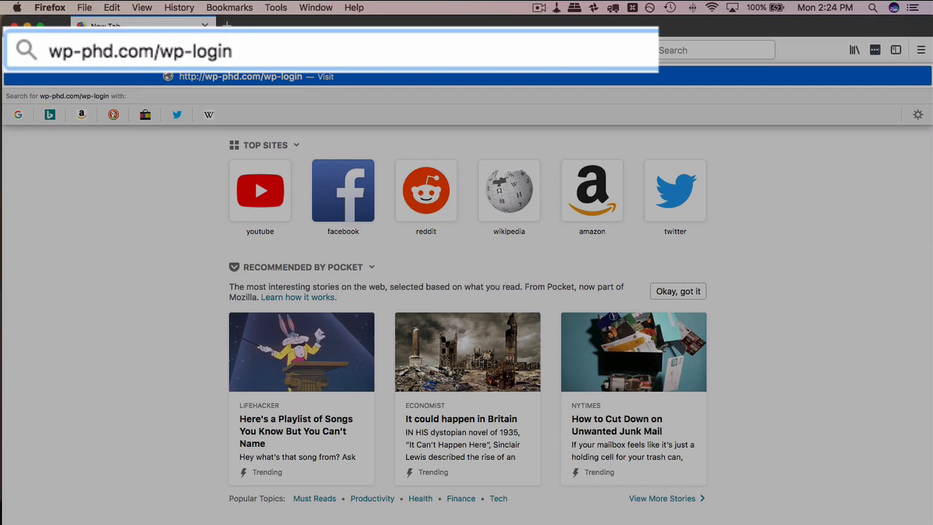
text(.php)
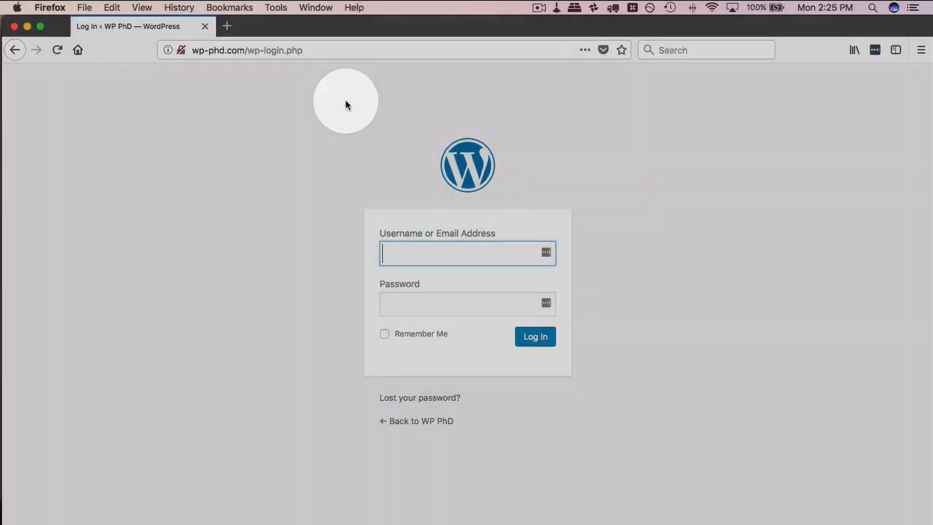
mouse_move(422, 381)
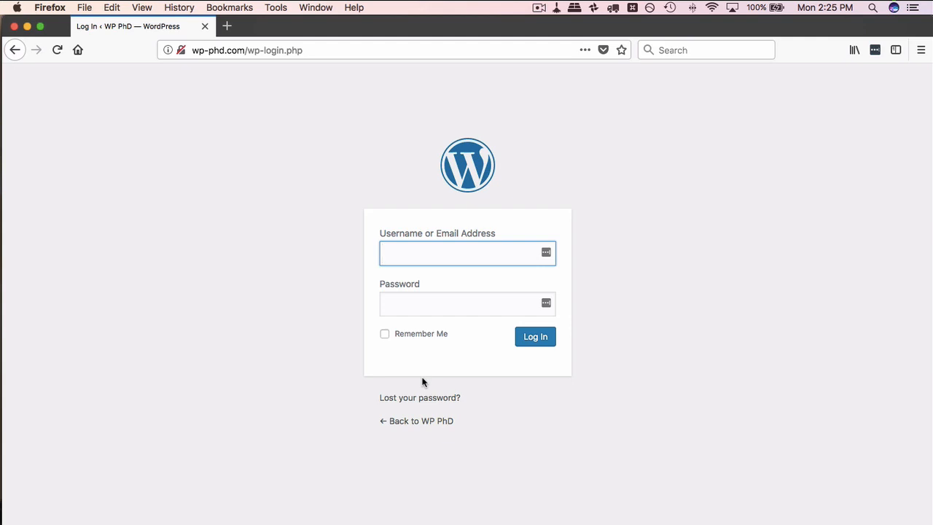
click(467, 253)
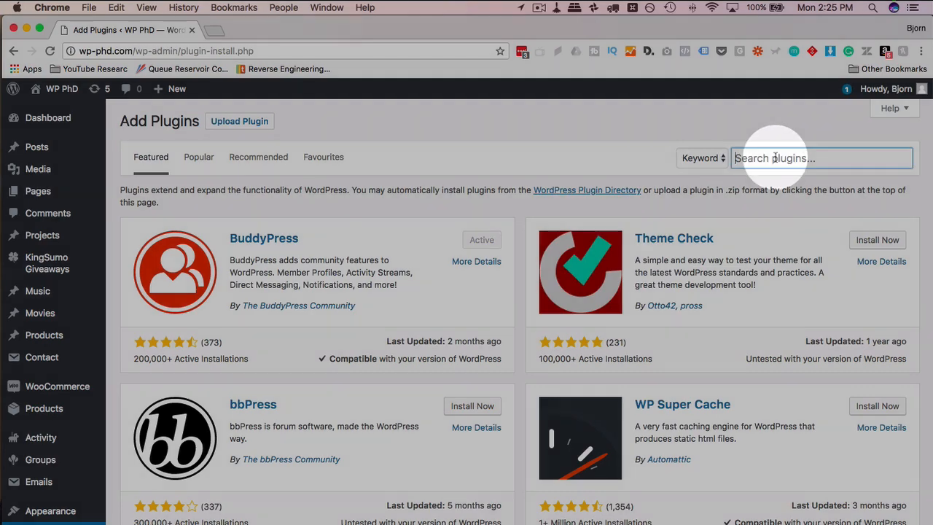
- Search 'wps hide login', then install and activate the WPS Hide Login plugin
text(wps hide login)
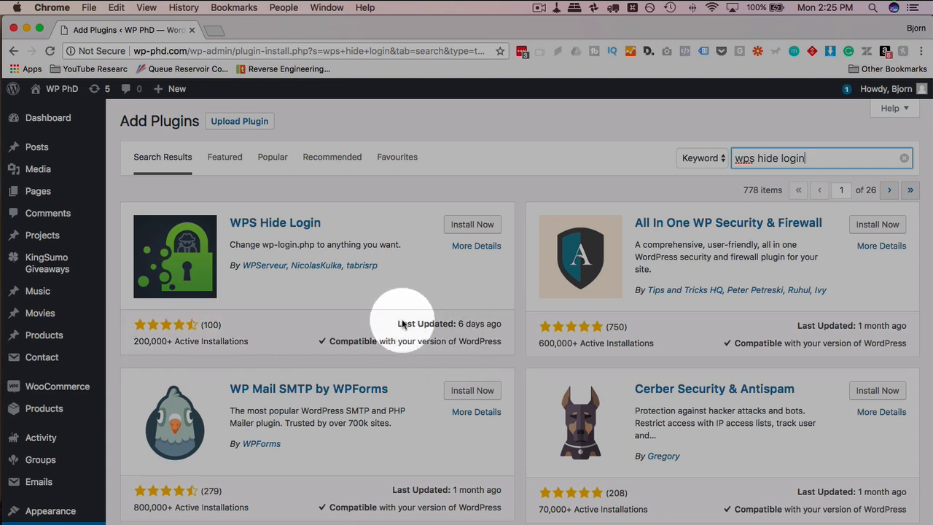
mouse_move(512, 248)
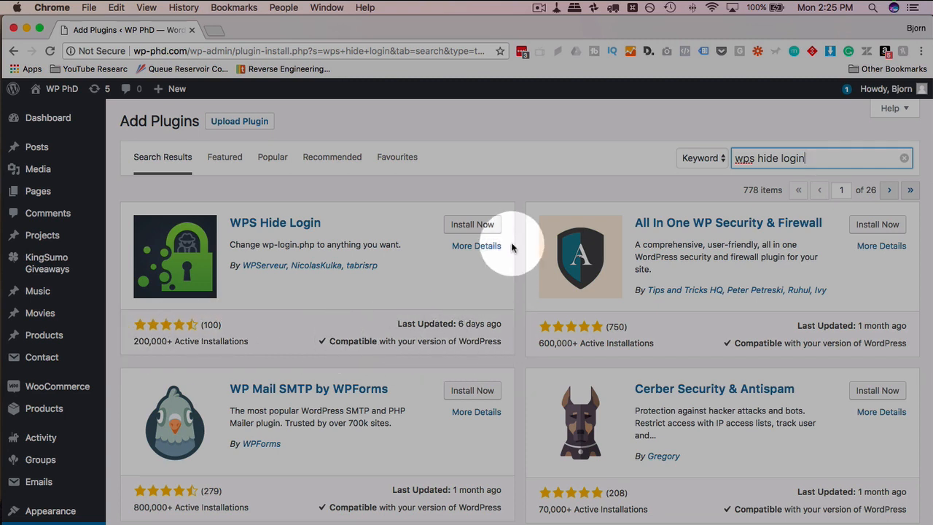
click(472, 224)
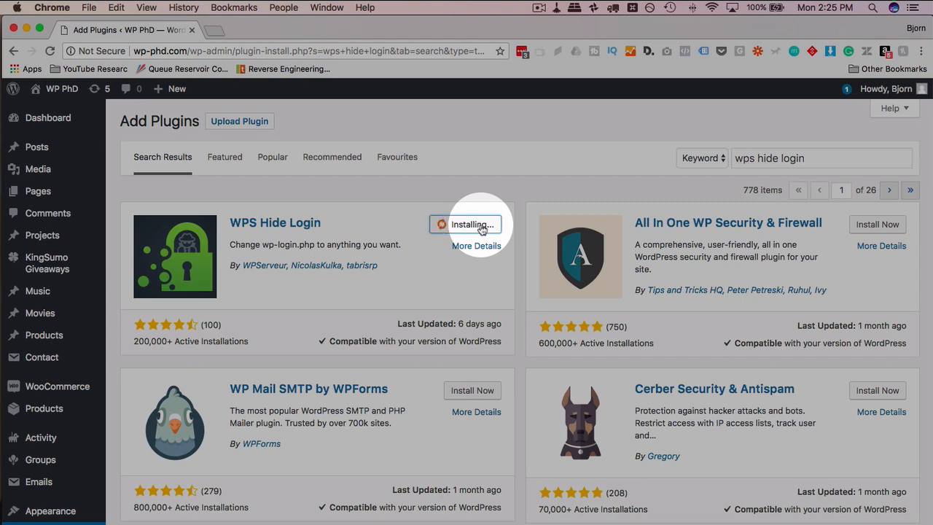
mouse_move(449, 276)
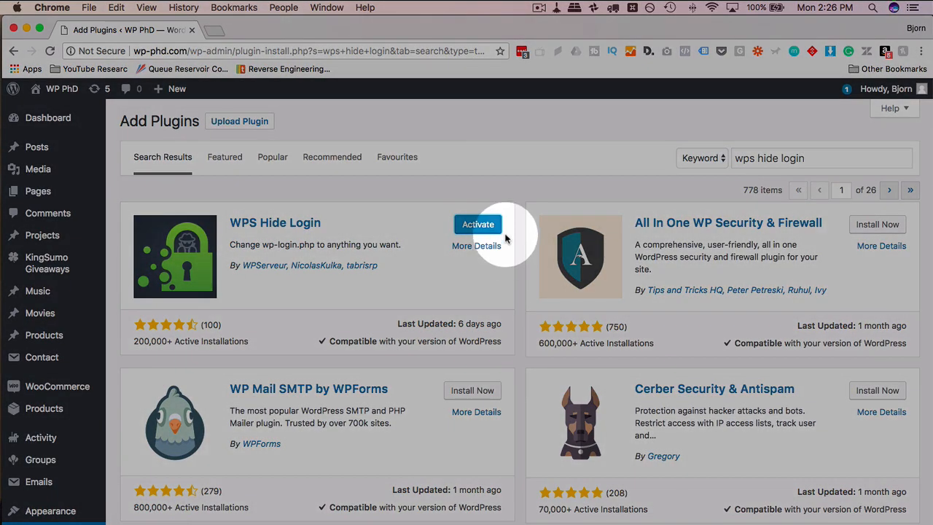
click(477, 224)
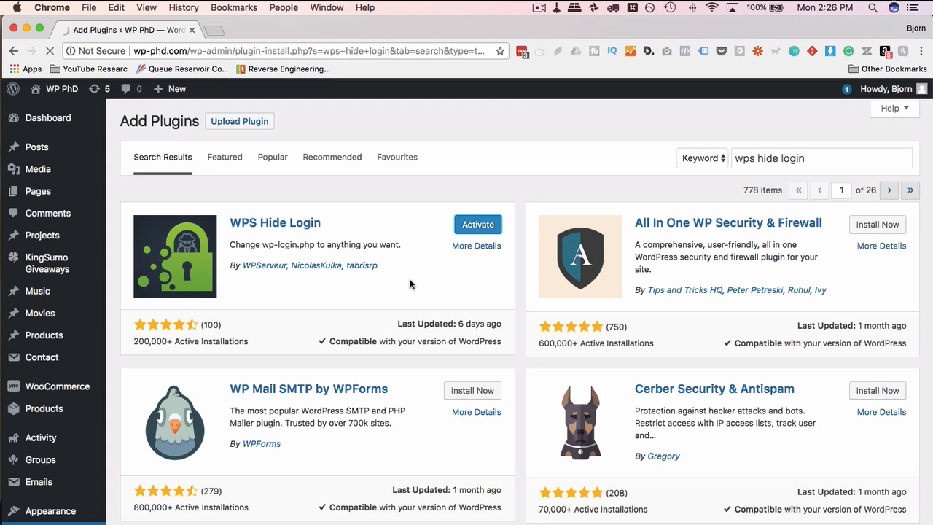
click(477, 224)
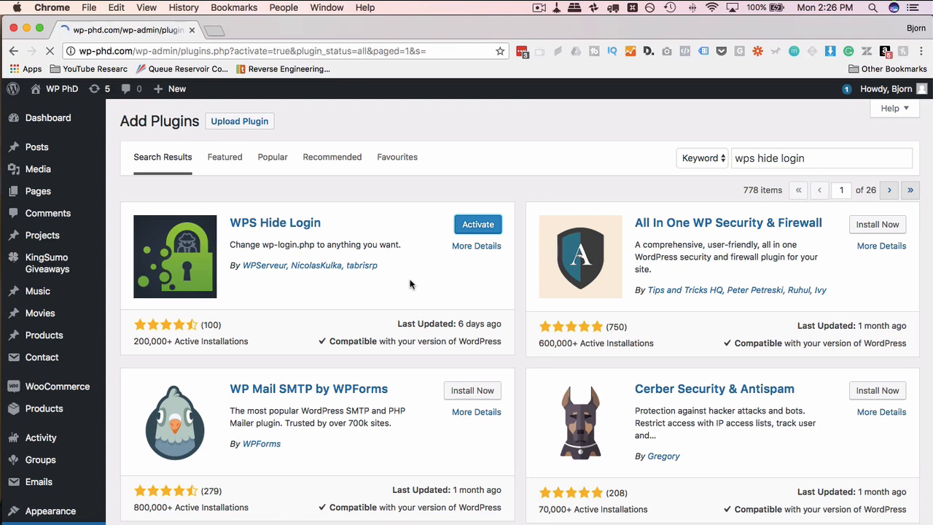
click(477, 223)
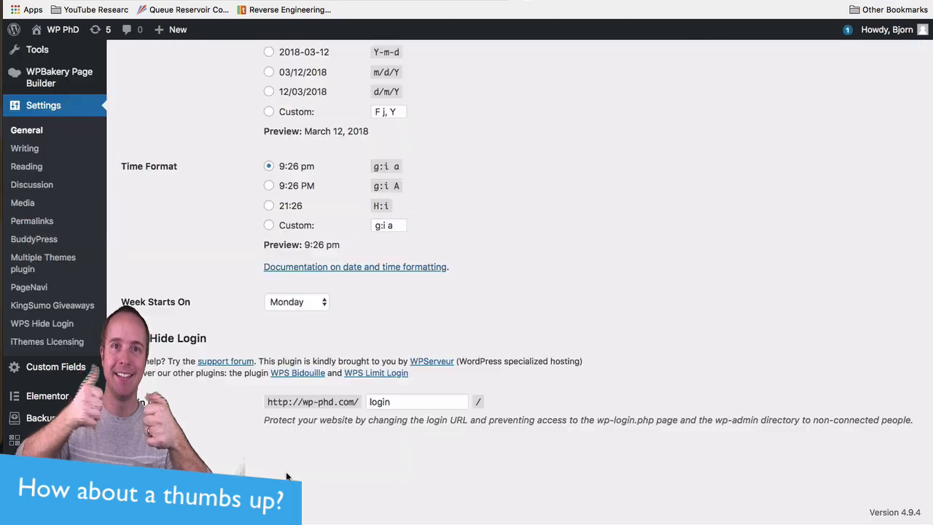
- In Firefox, test the old wp-login.php address and see a 404 page
click(415, 401)
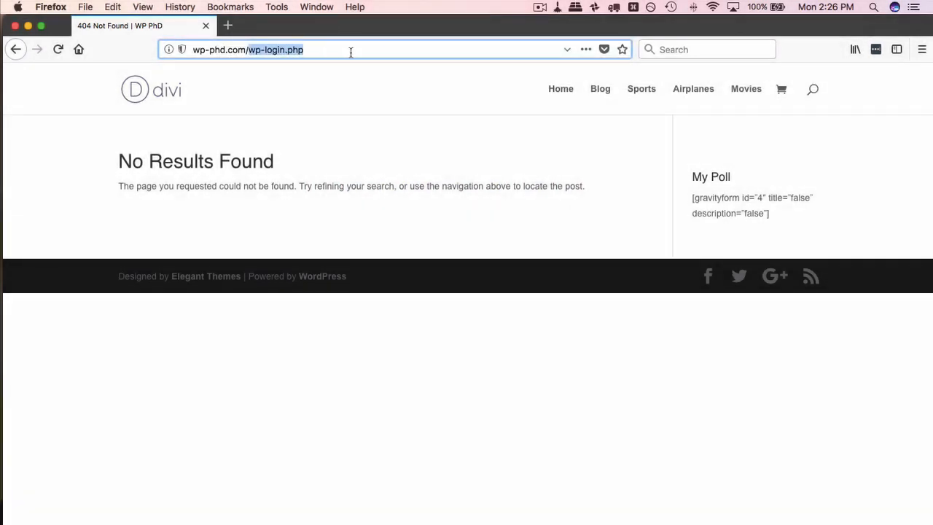
text(login)
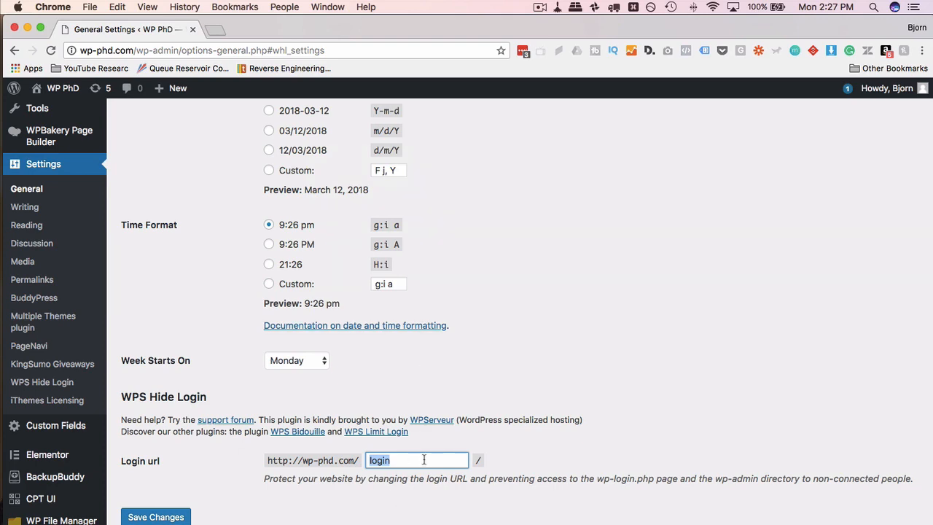
- Set the WPS Hide Login 'Login url' to 'hello' and save changes
text(h)
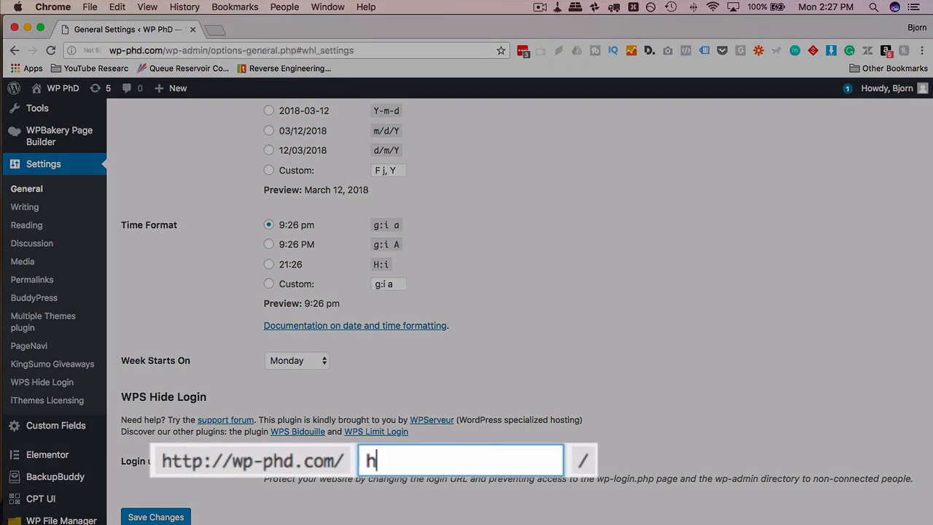
text(ello)
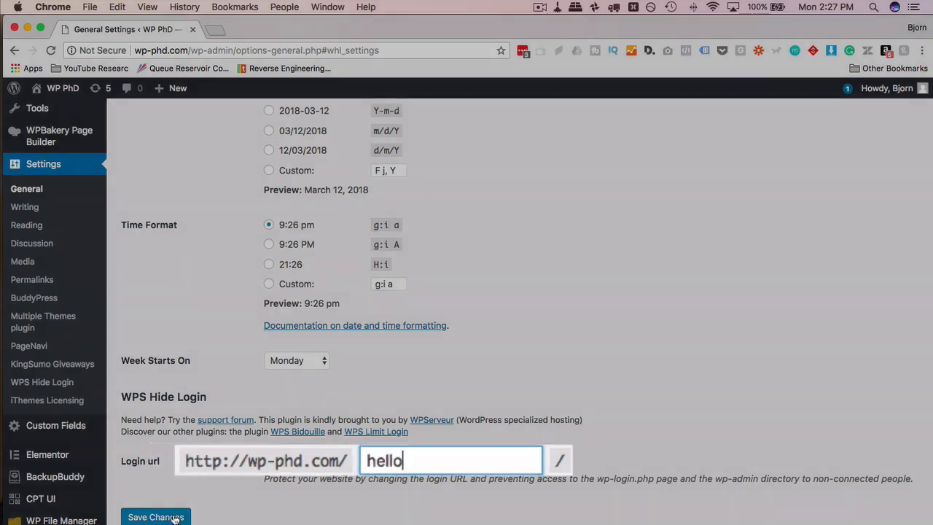
click(155, 517)
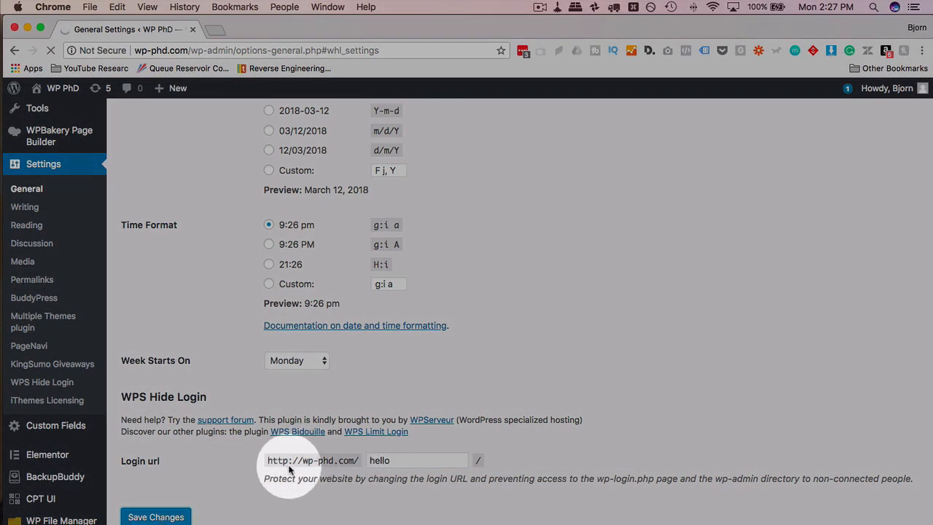
click(416, 460)
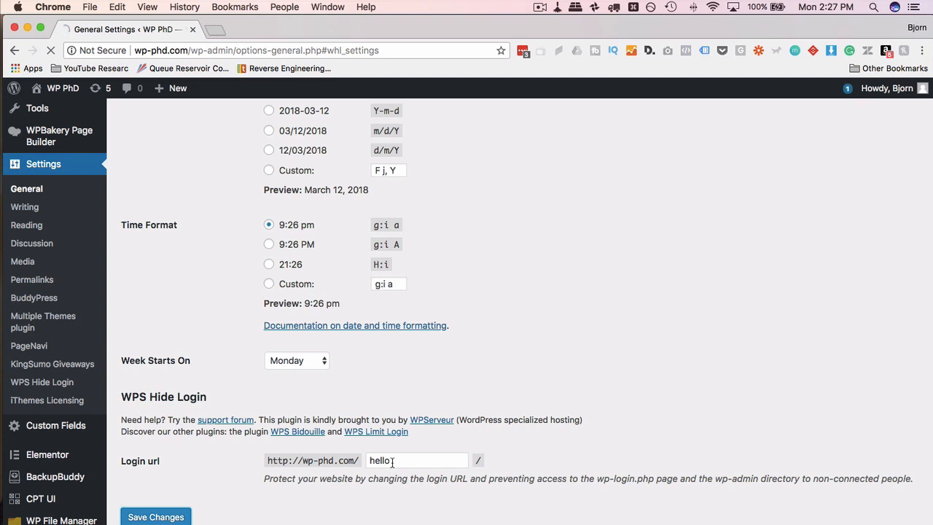
click(156, 517)
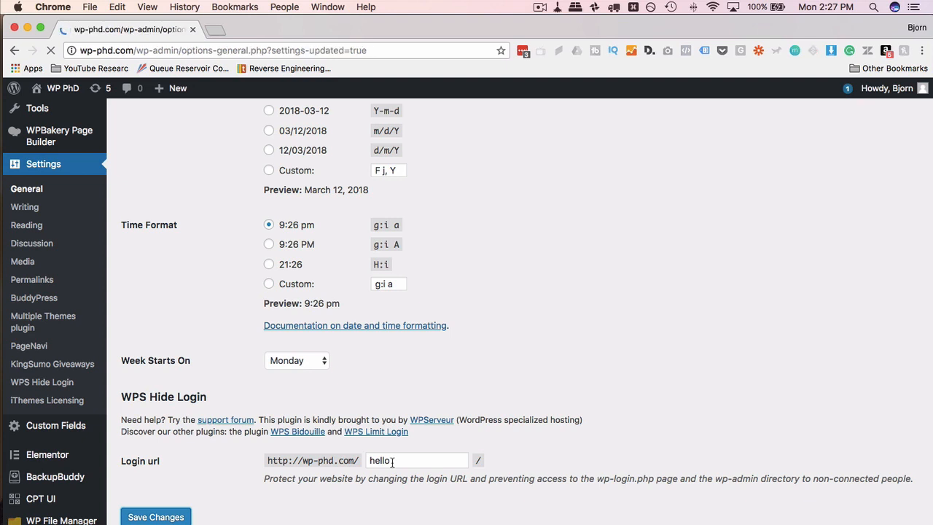
click(156, 516)
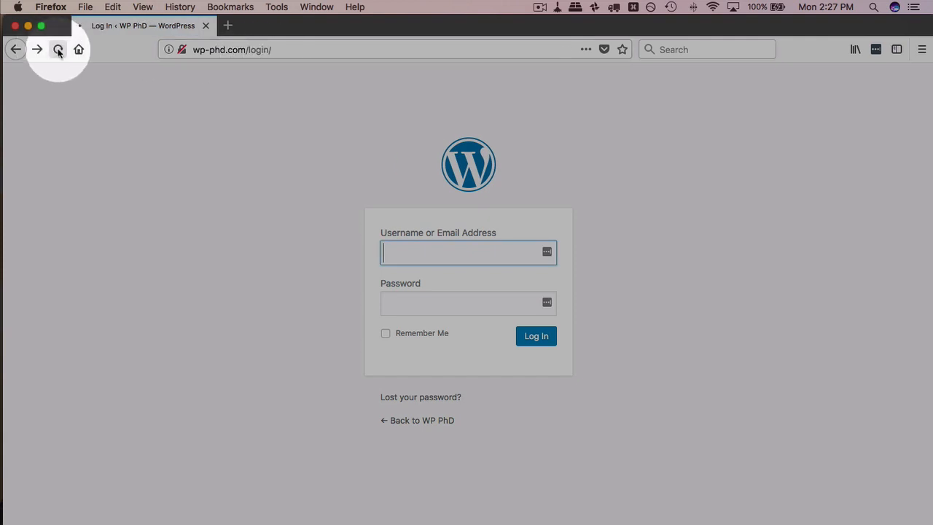
- Reload wp-phd.com/login/ to see a 404, then open /hello/ for the login form
click(57, 49)
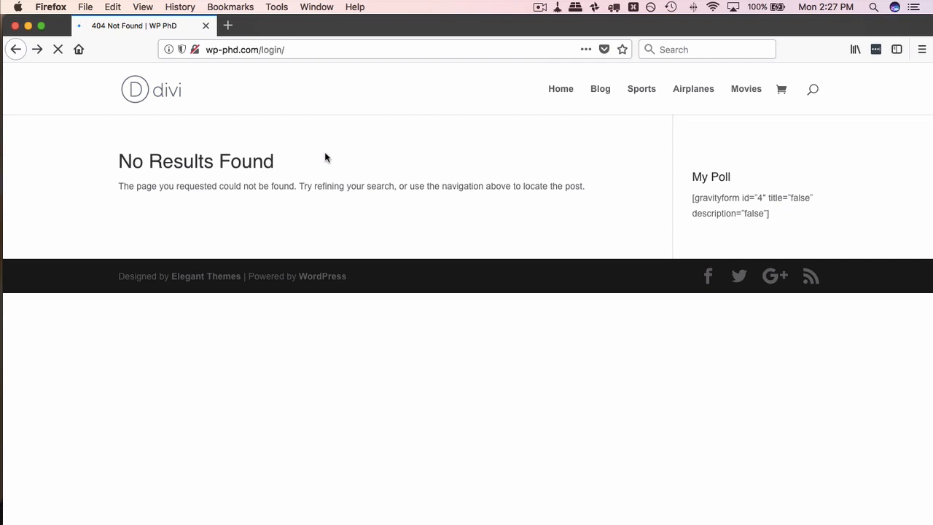
click(255, 49)
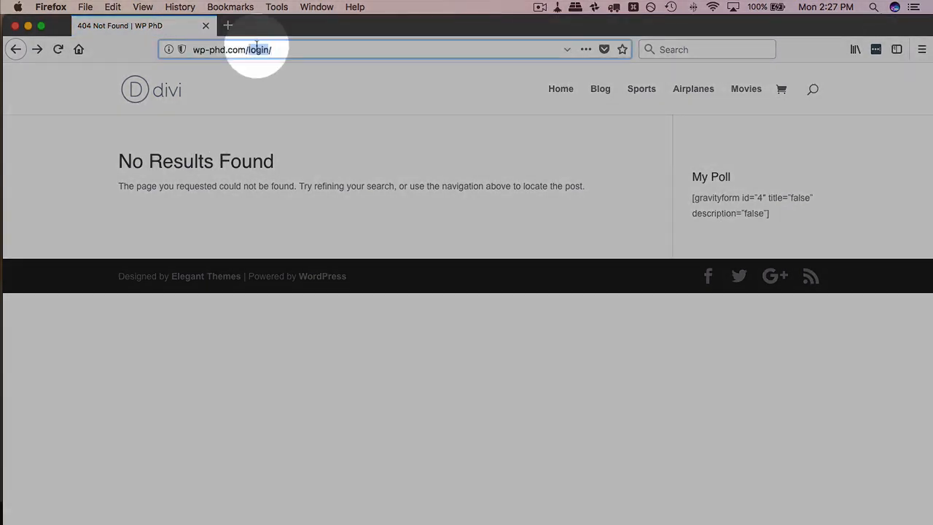
text(hello)
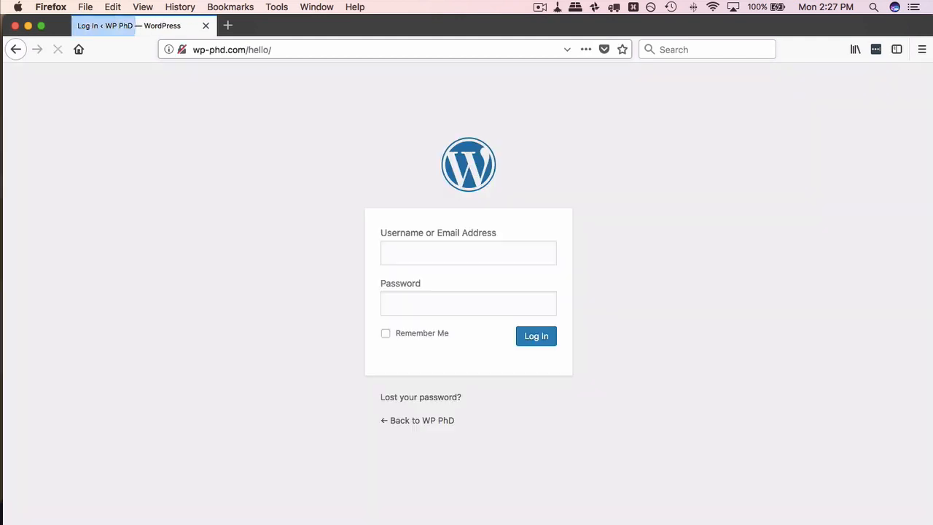
click(468, 253)
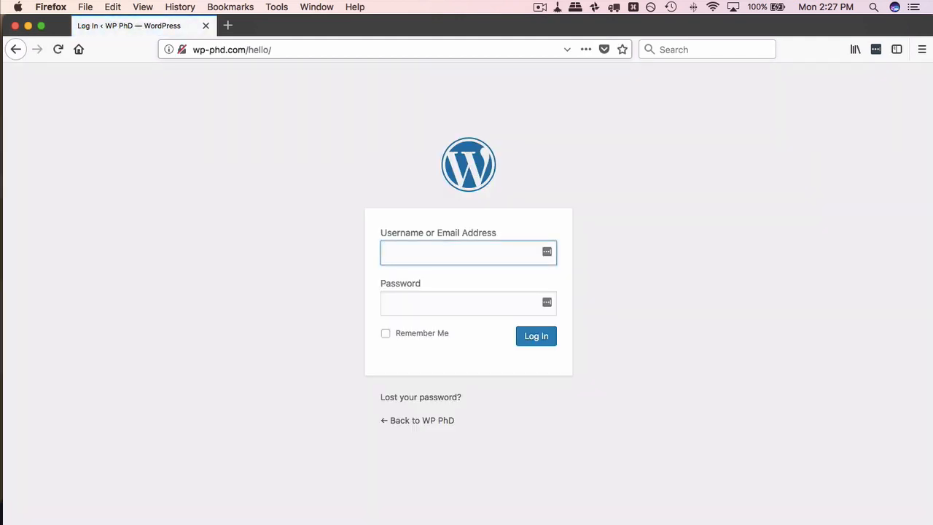
click(467, 252)
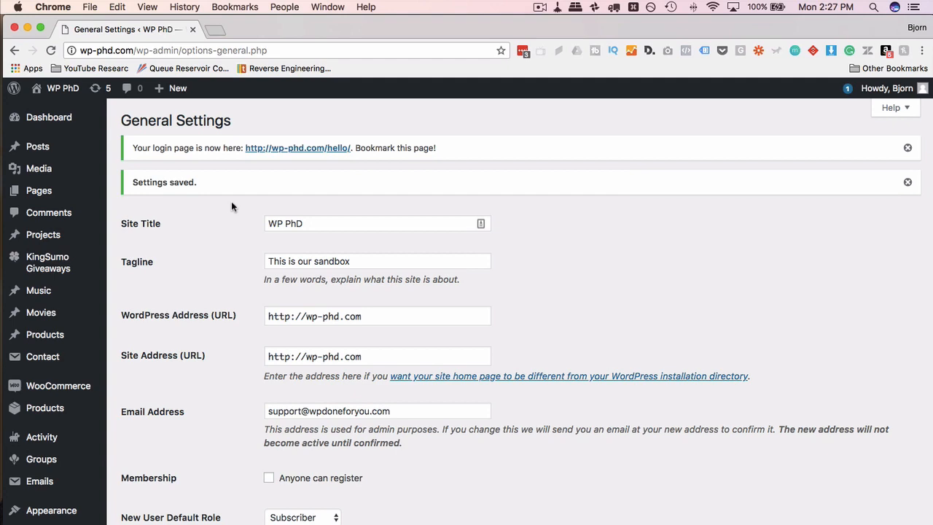
- Scroll General Settings down to the WPS Hide Login field showing 'hello'
scroll(down, 3)
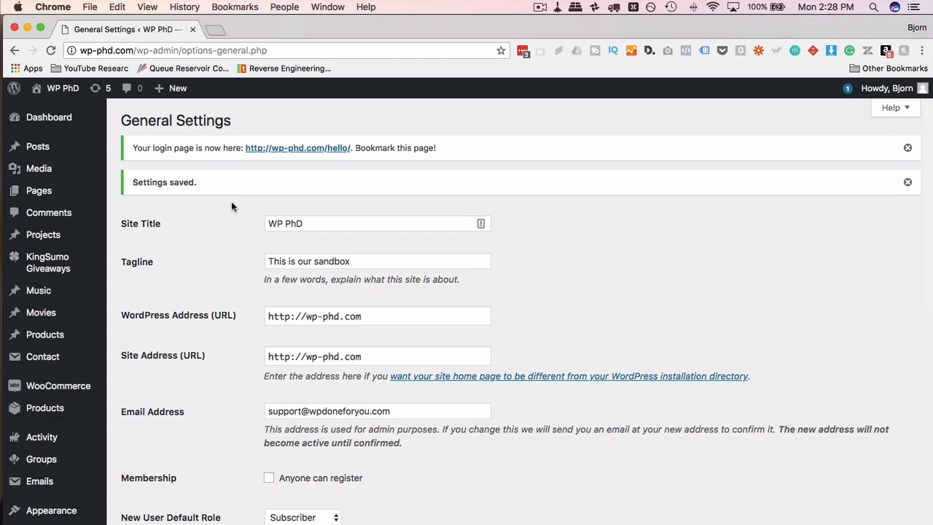
scroll(down, 3)
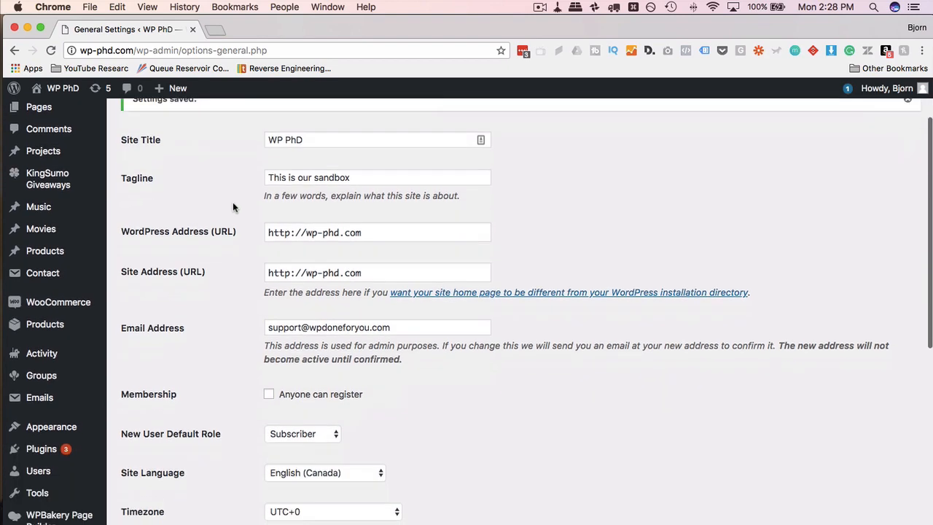
scroll(down, 3)
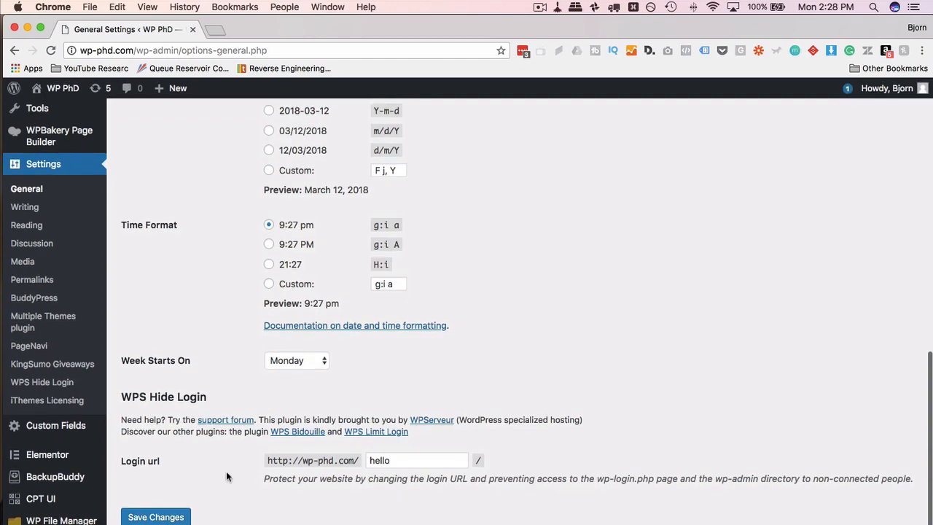